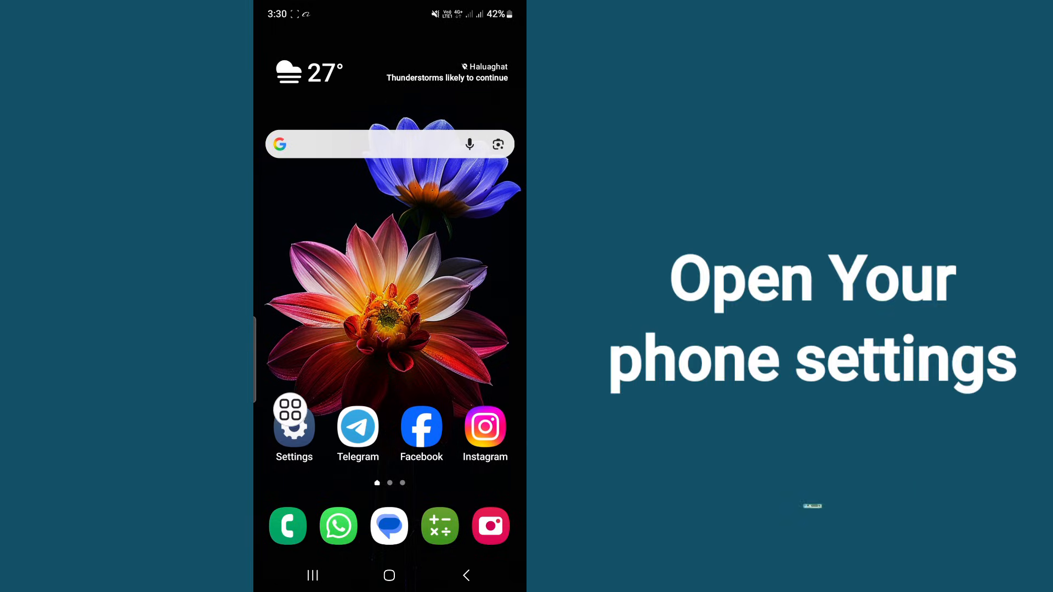
Launch Settings from the home screen and go to the Apps page.
click(294, 415)
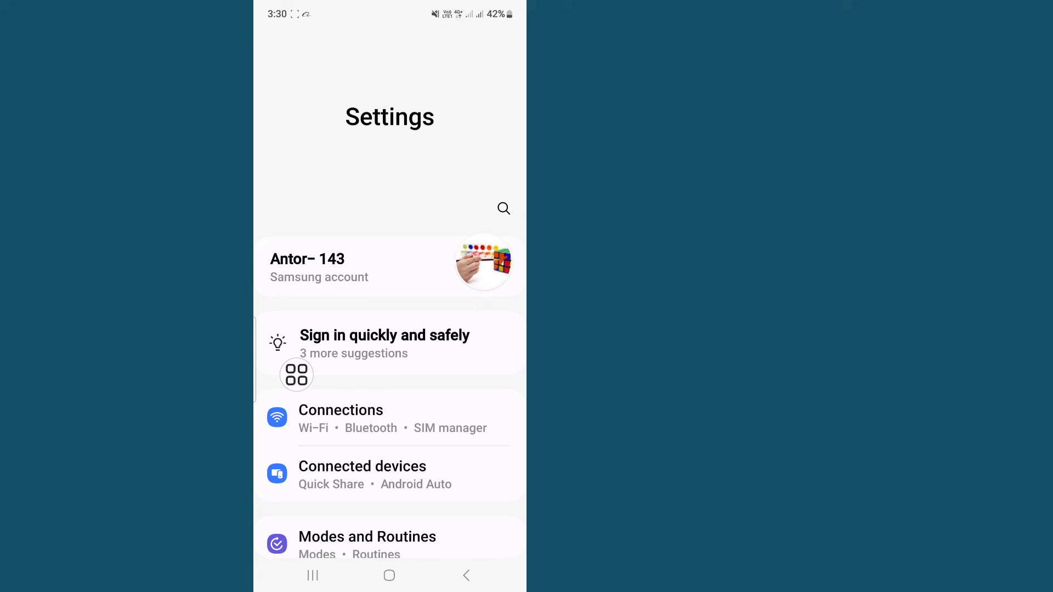
scroll(down, 3)
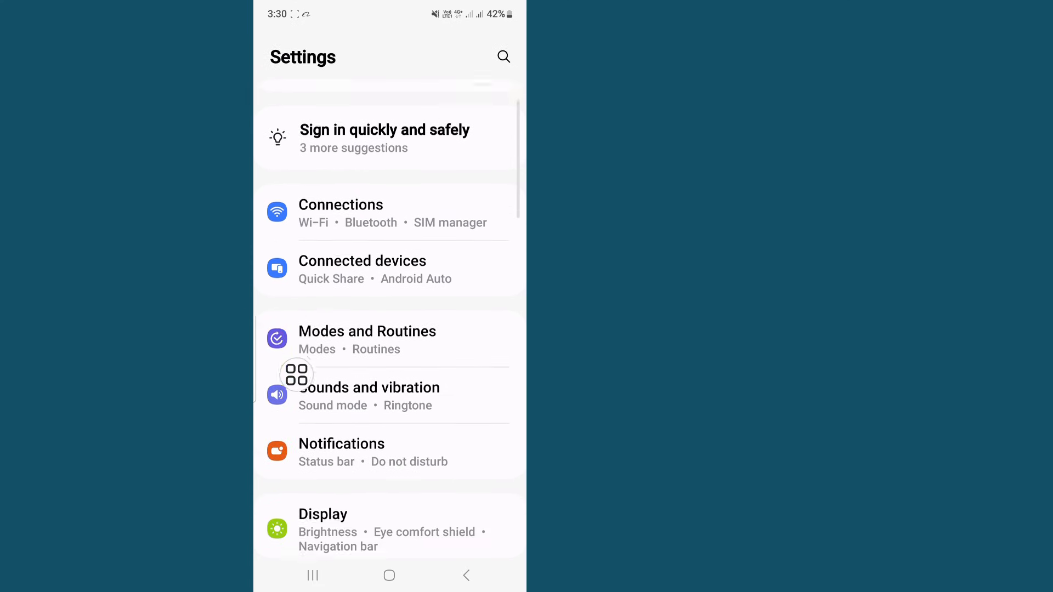
scroll(down, 3)
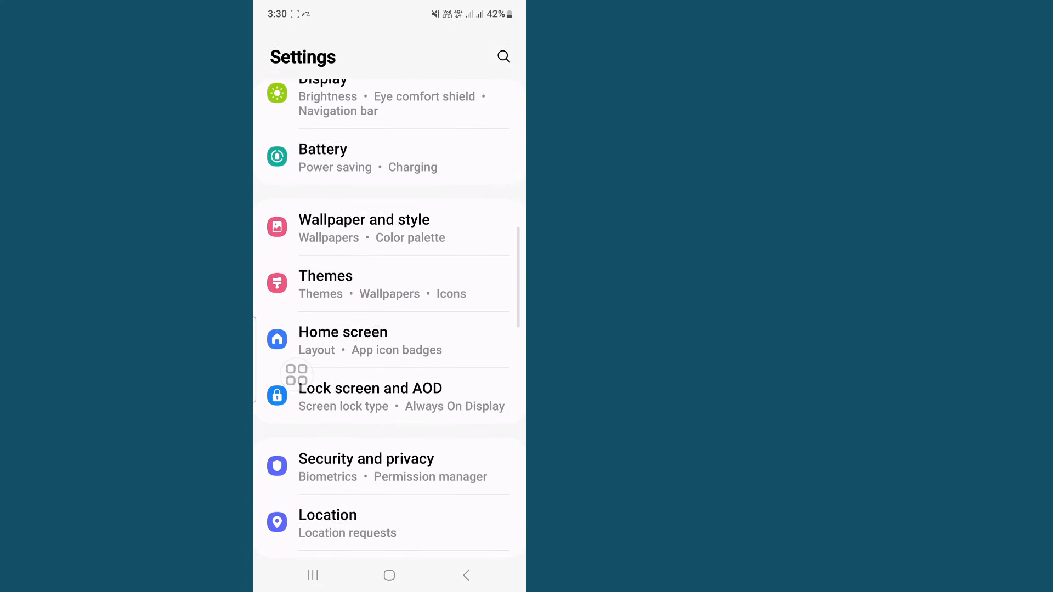
scroll(down, 3)
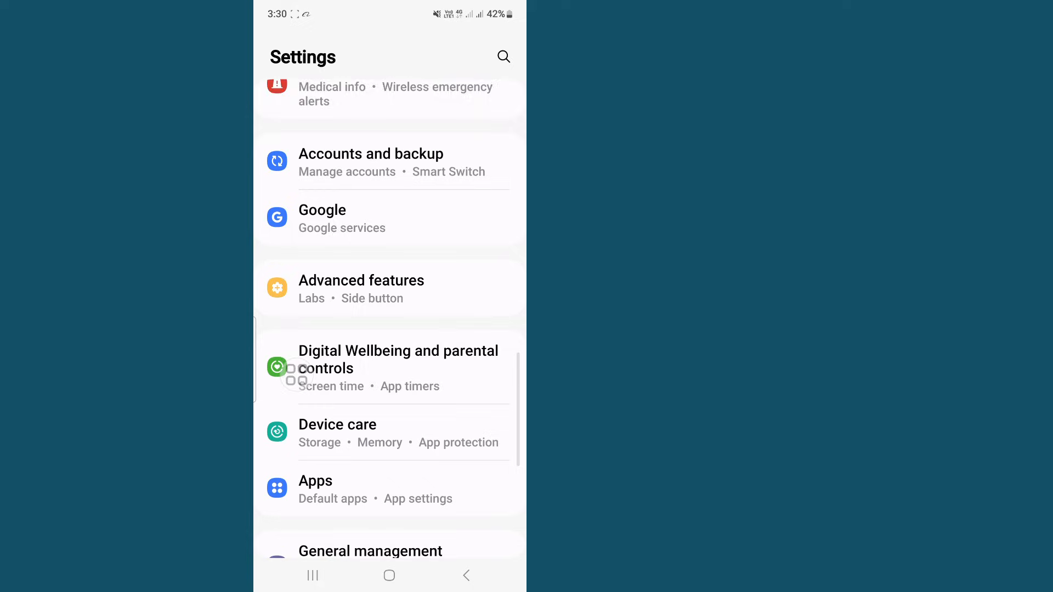
scroll(down, 3)
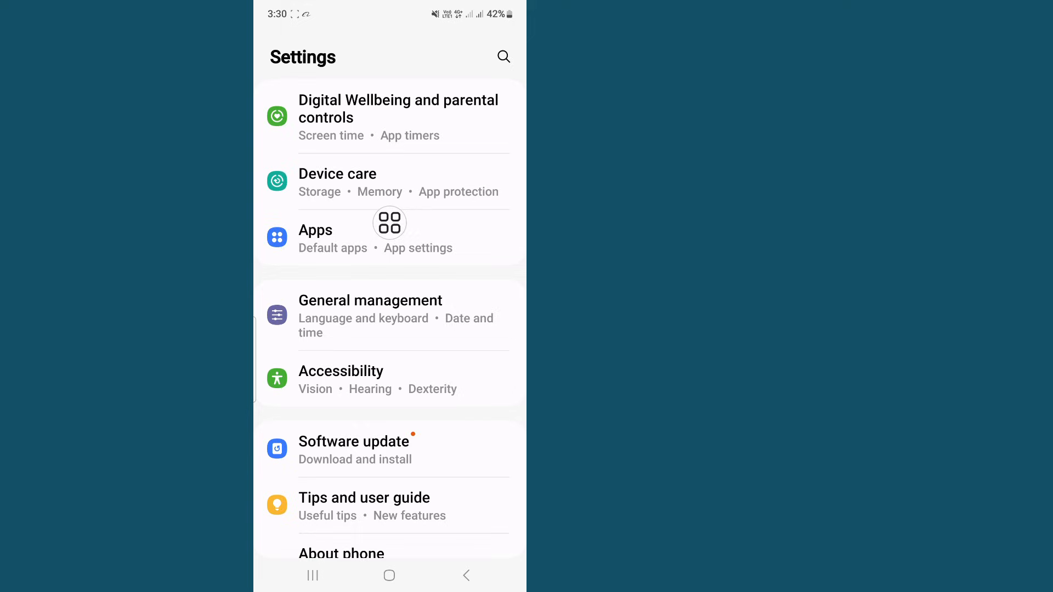
click(314, 230)
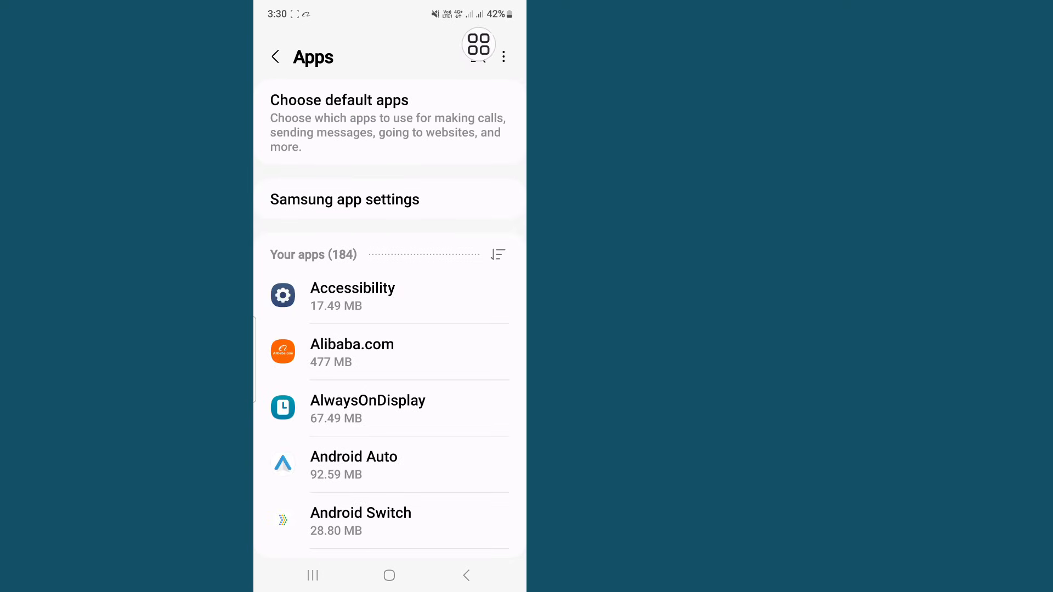
Search the installed apps for 'tele' and open Telegram's App info page.
click(480, 50)
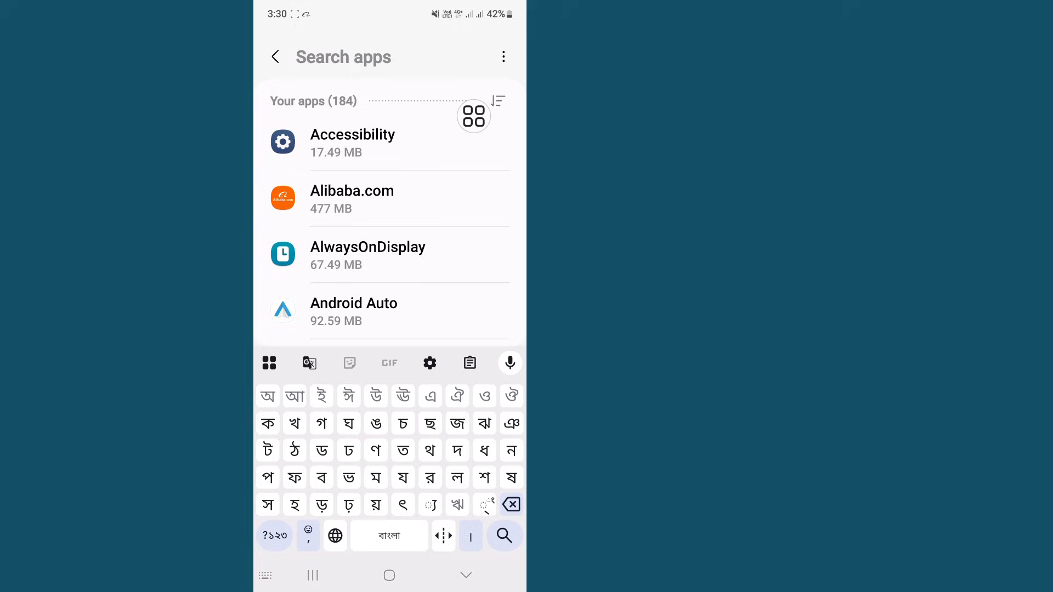
text(t)
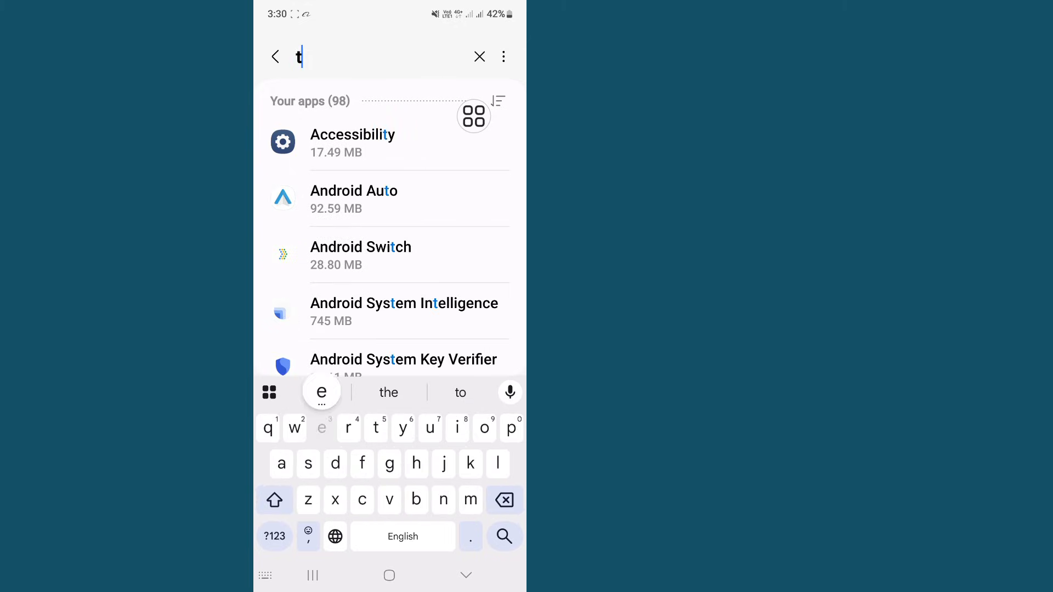
text(ele)
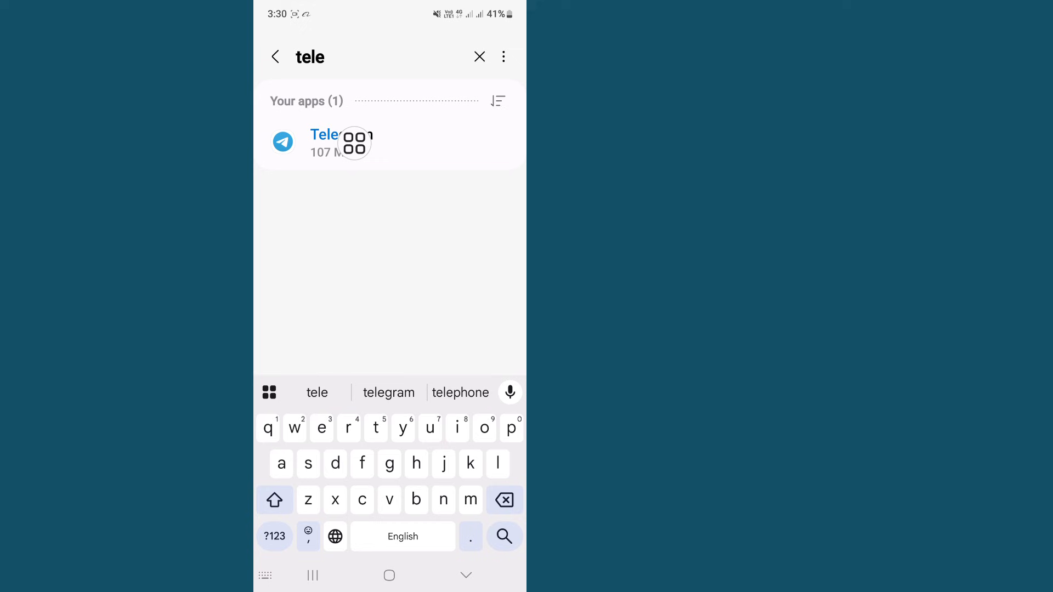
click(324, 140)
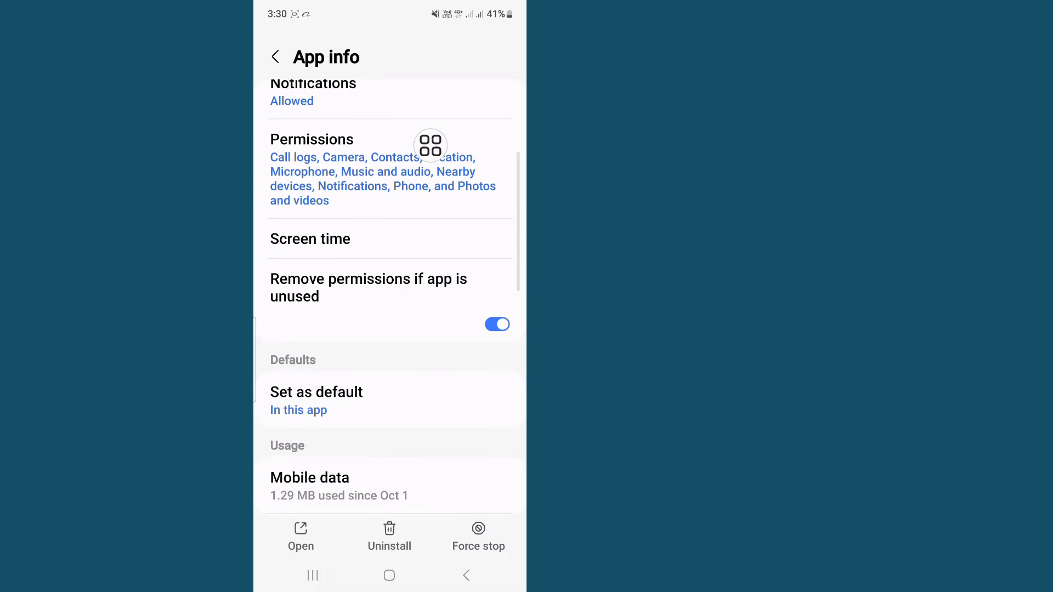
Clear Telegram's cache to 0 B under Storage and go back to App info.
scroll(down, 3)
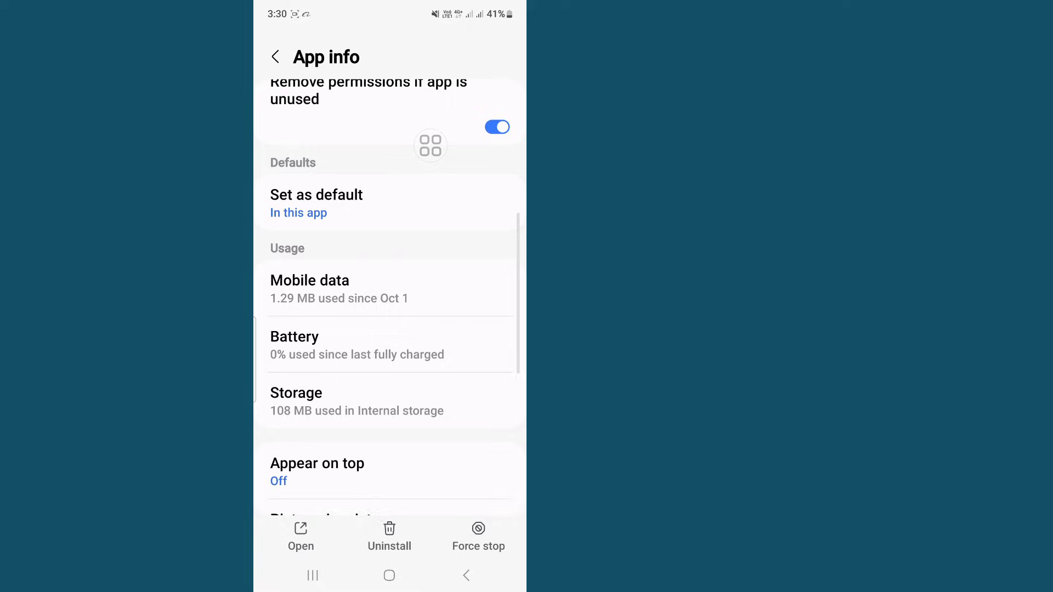
scroll(down, 3)
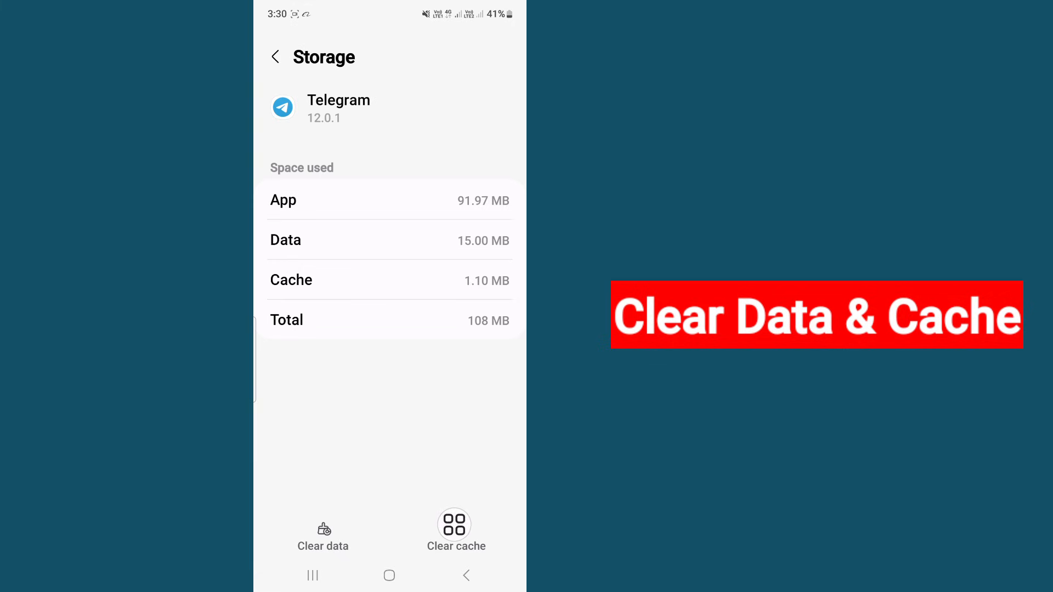
click(456, 525)
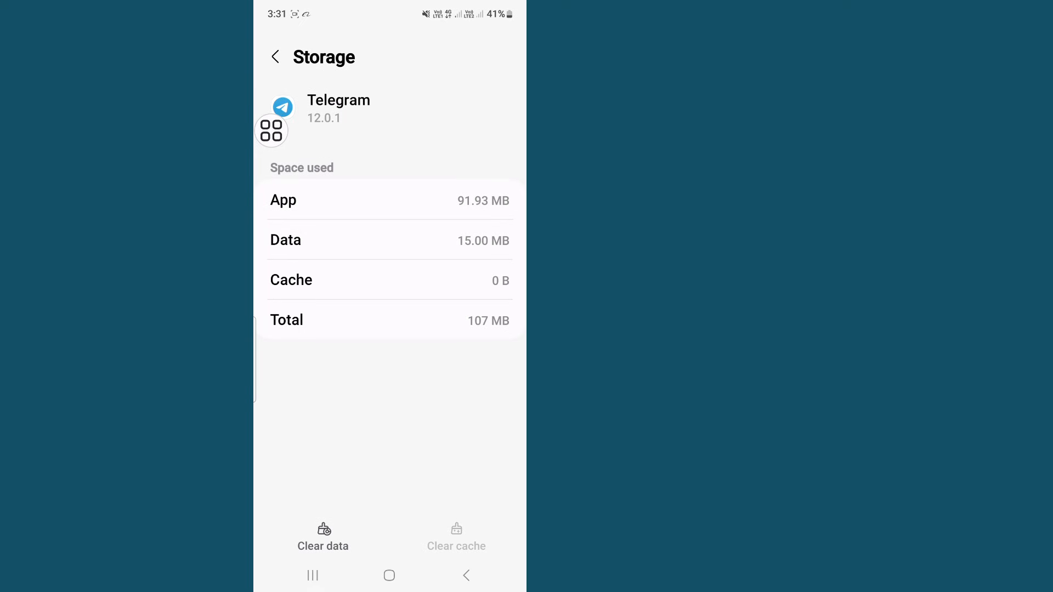
click(276, 57)
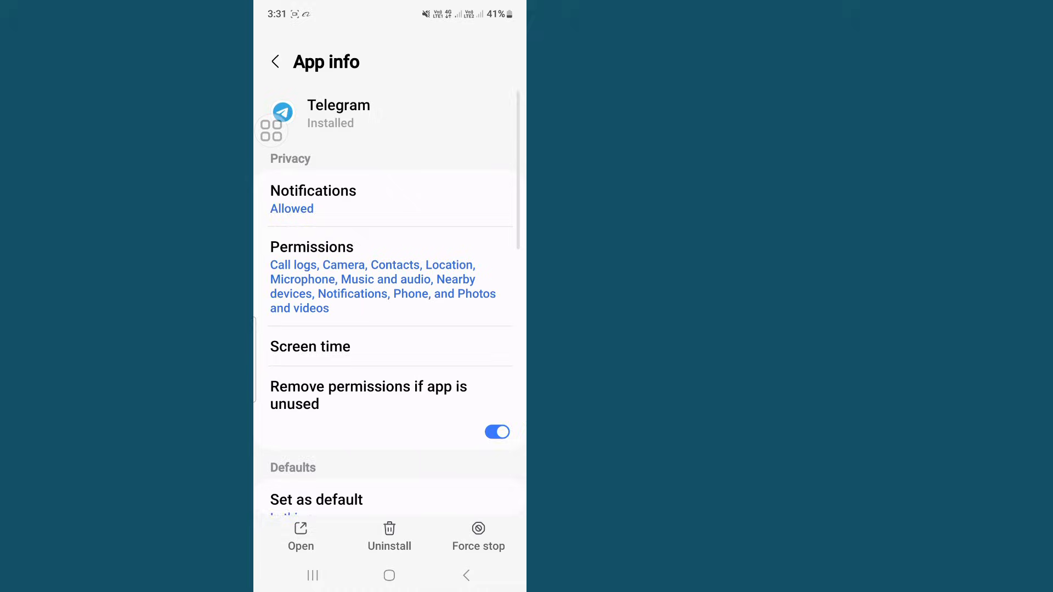
Set Telegram's Photos and videos permission to 'Always allow all', then exit Settings to the app drawer.
scroll(down, 3)
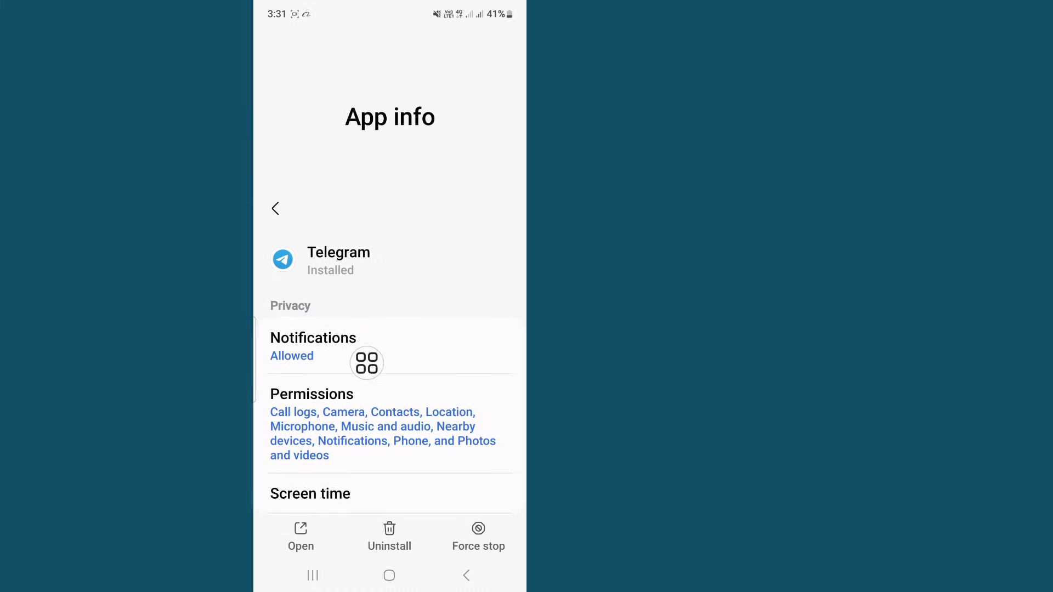
click(312, 394)
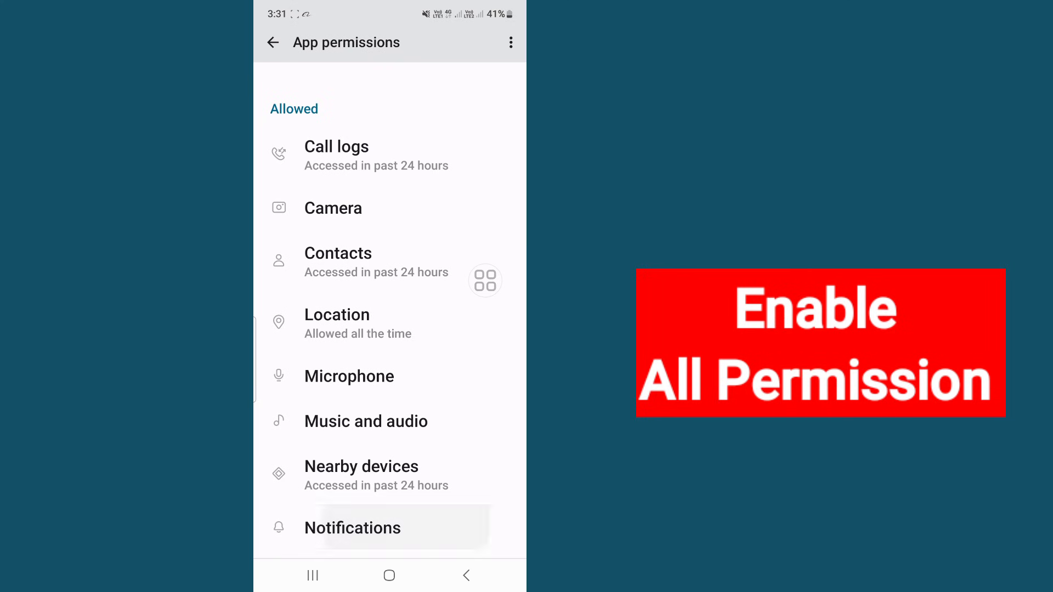
scroll(down, 3)
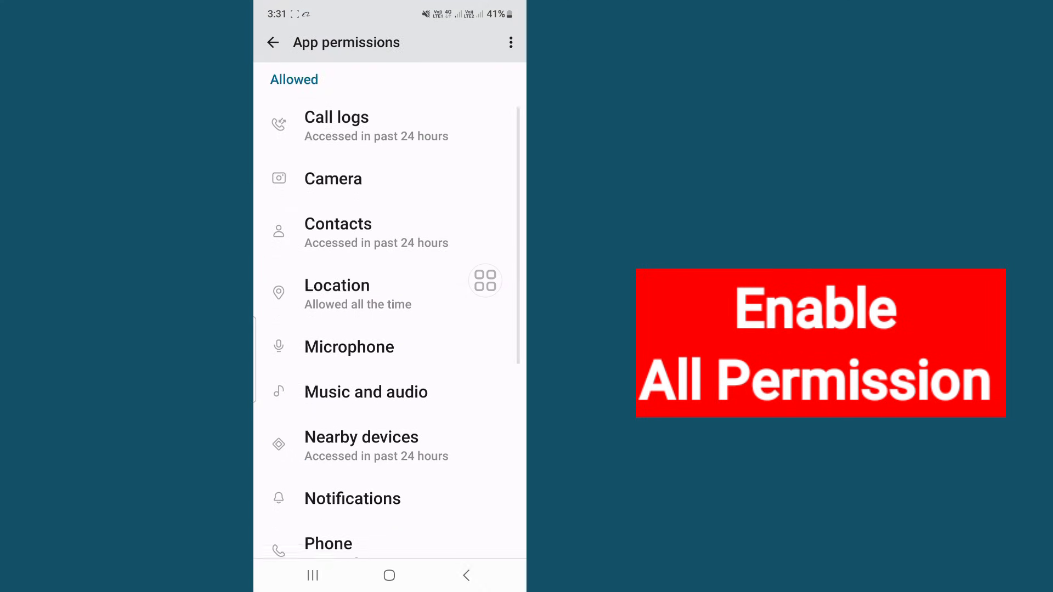
click(328, 544)
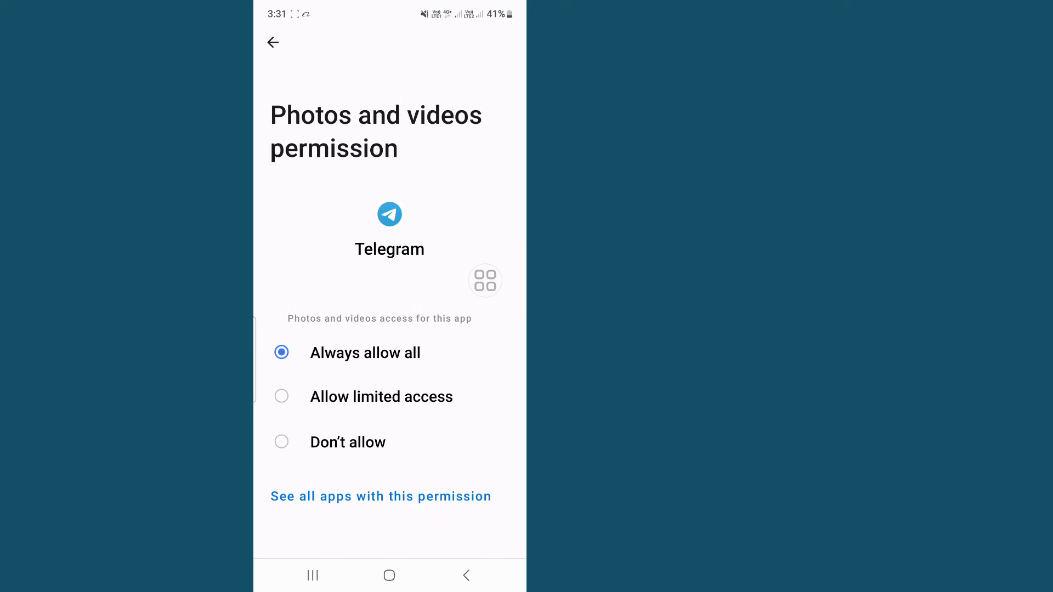
click(273, 42)
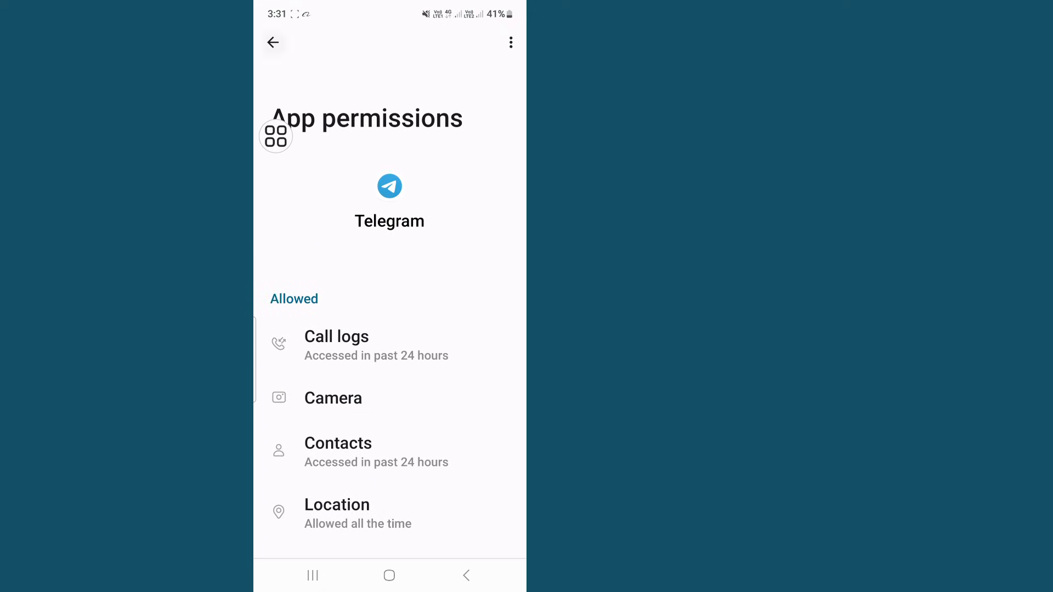
click(274, 42)
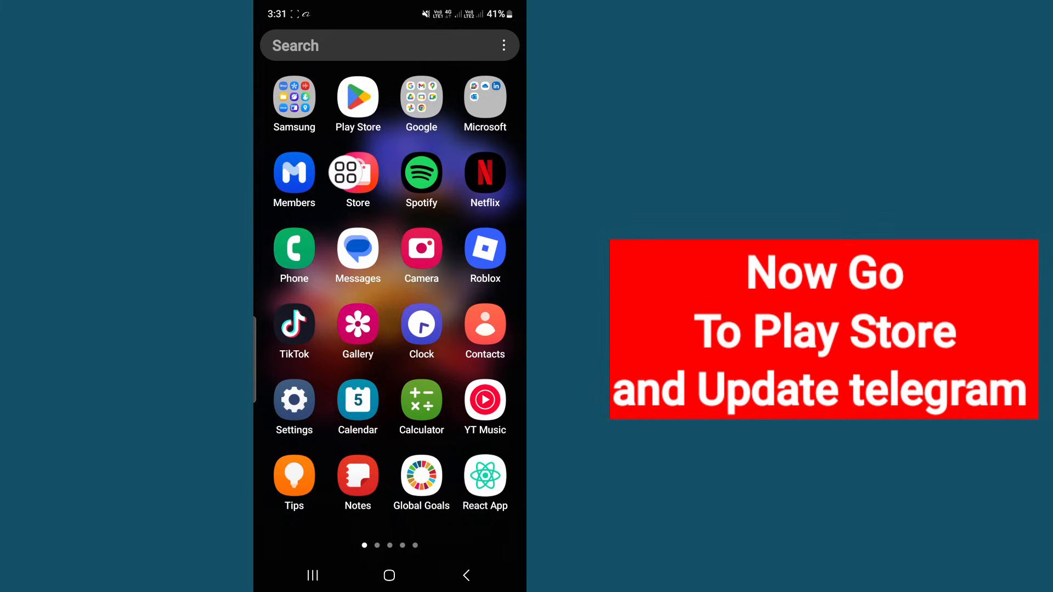
Search the Play Store for 'tele' and open the Telegram app listing.
click(357, 96)
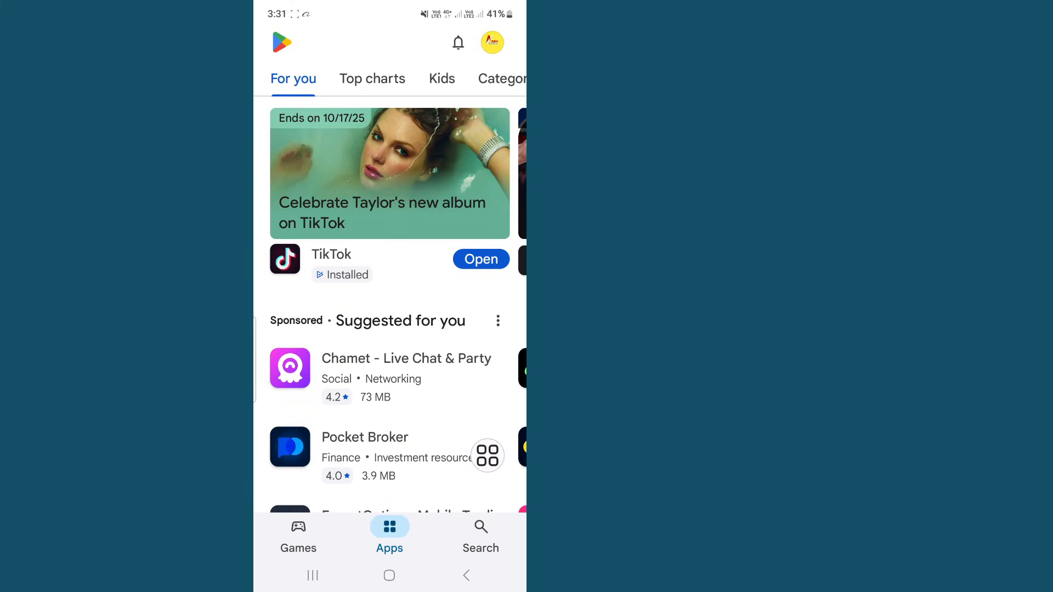
click(480, 531)
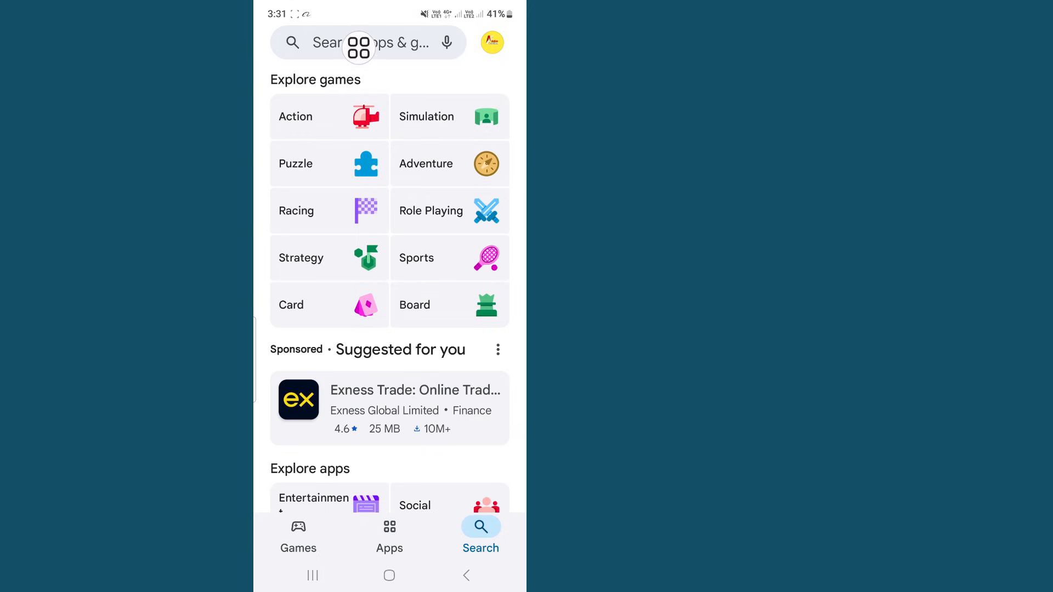
click(390, 43)
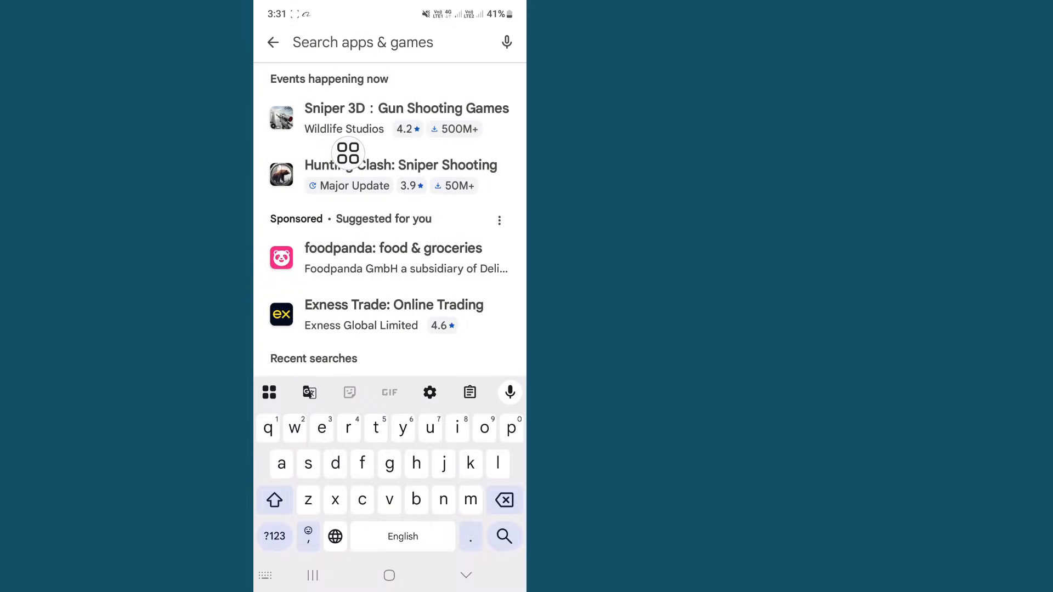
text(telegram)
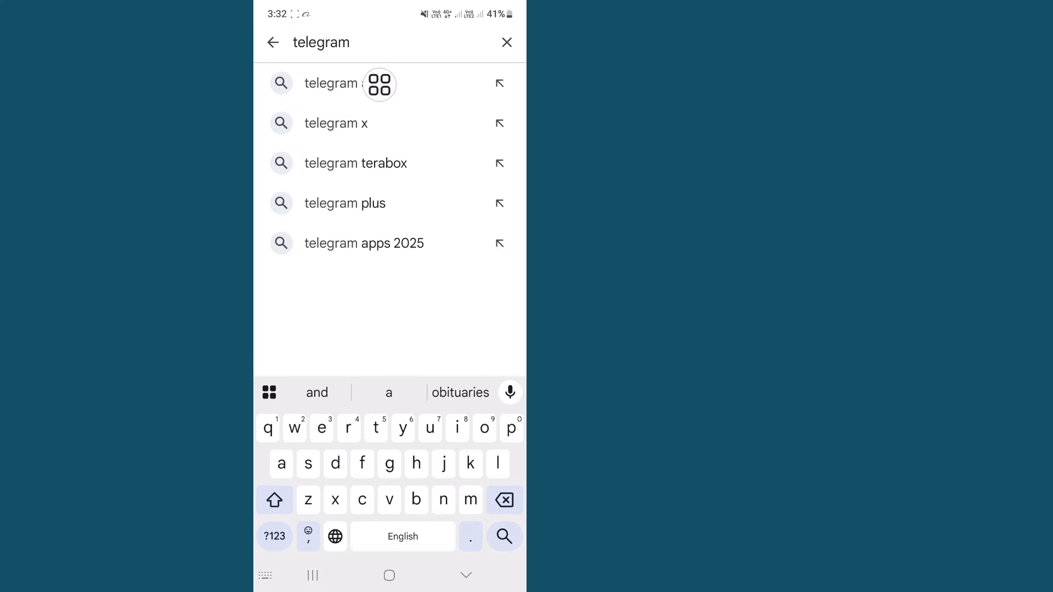
click(335, 83)
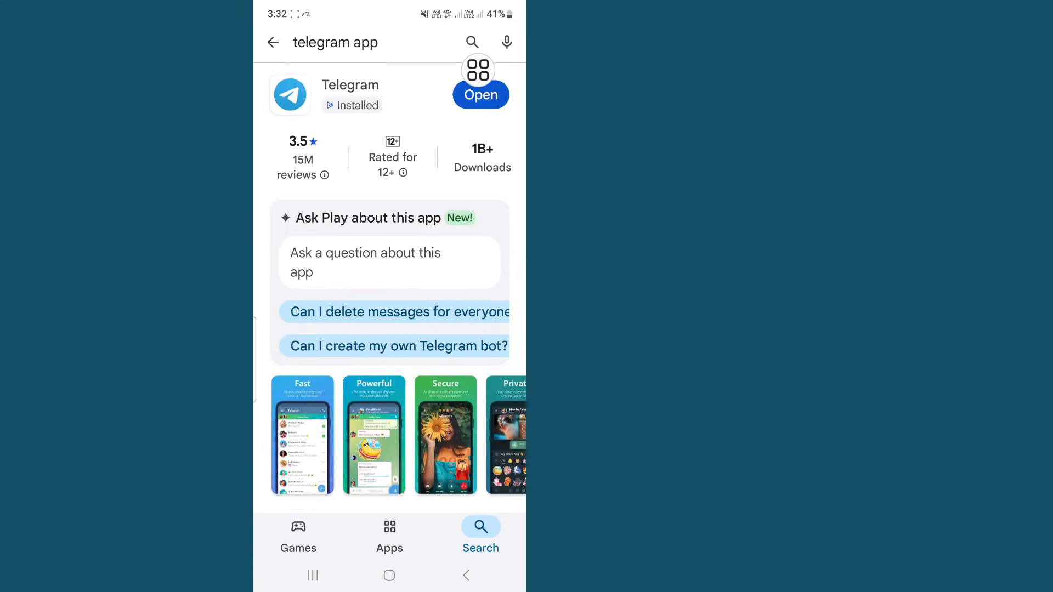